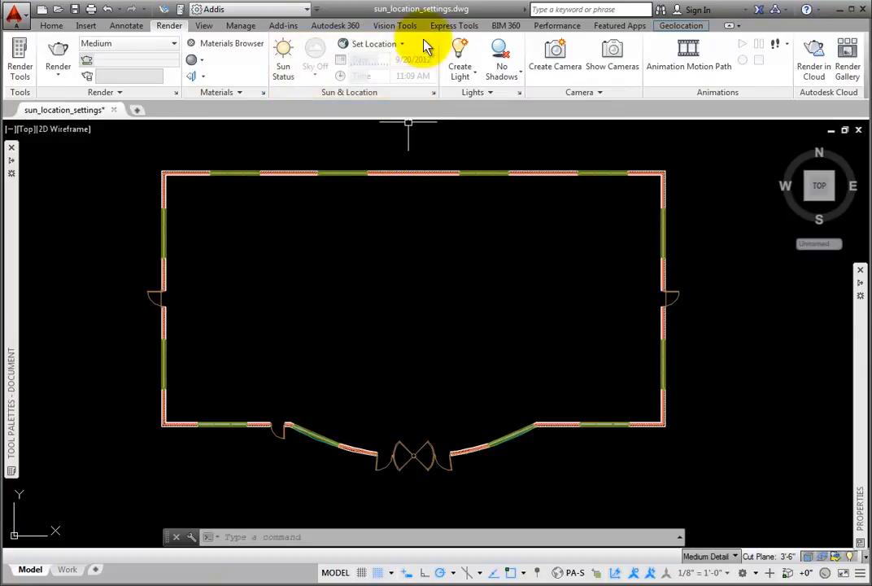
- Start Set Location > From Map and dismiss the Autodesk sign-in to reach Geographic Location
left_click(374, 44)
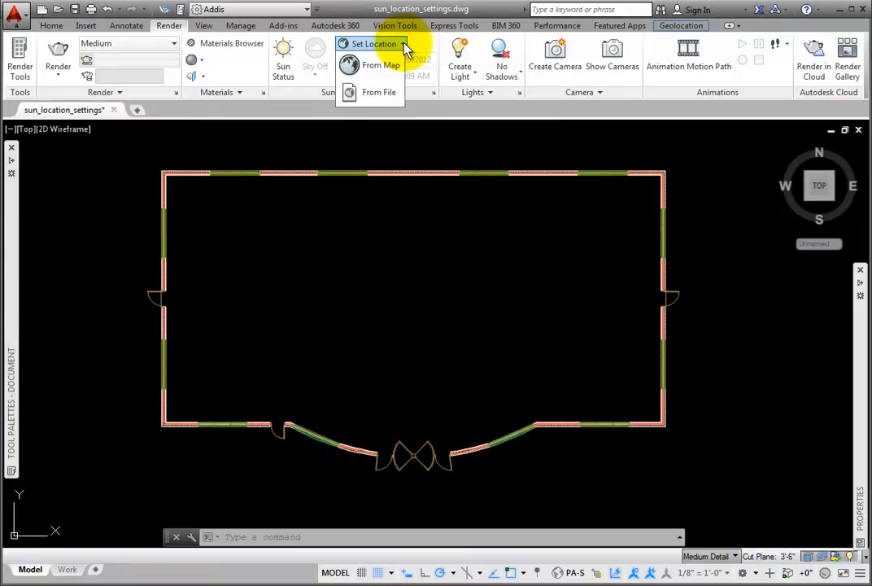
mouse_move(397, 136)
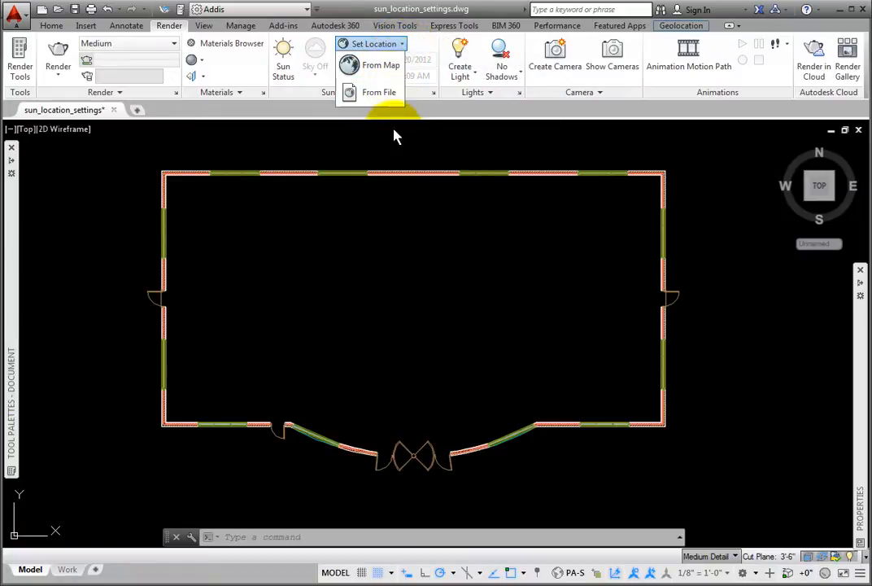
mouse_move(377, 65)
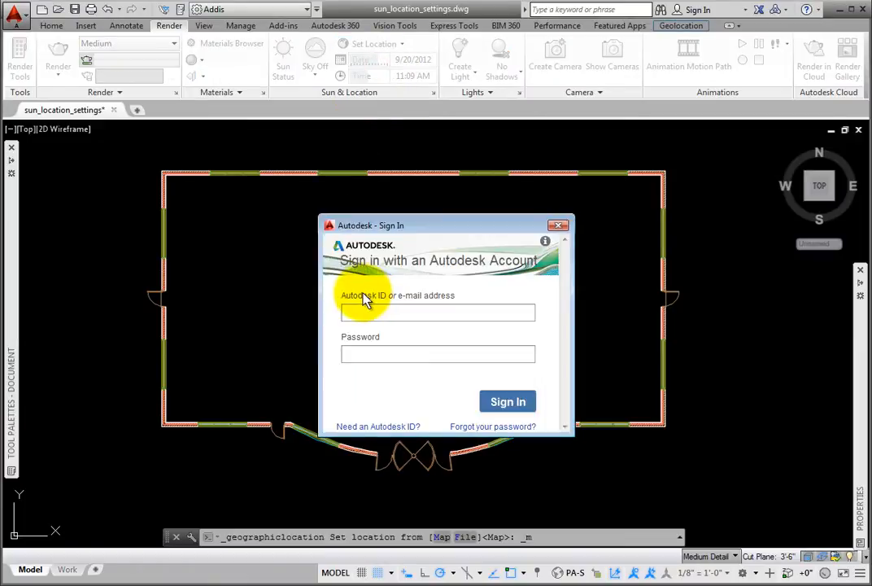
mouse_move(478, 293)
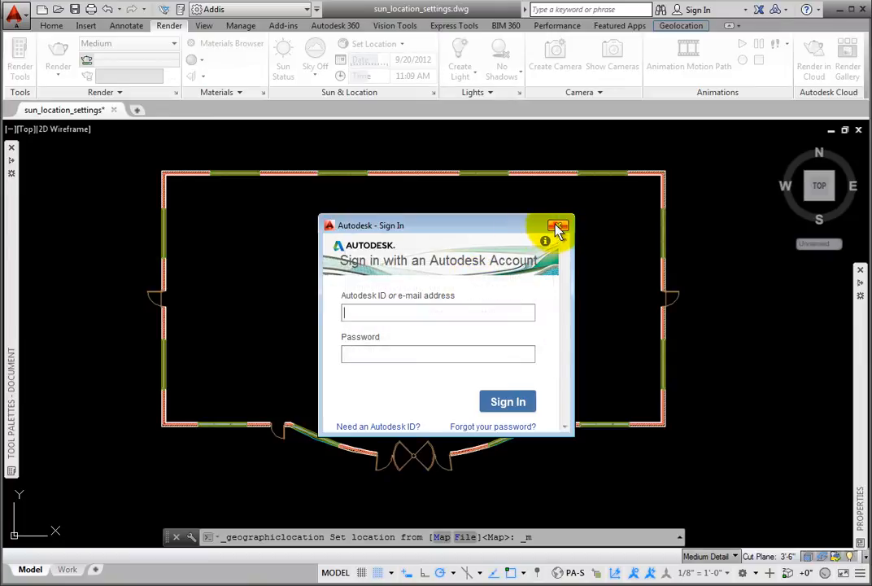
left_click(556, 224)
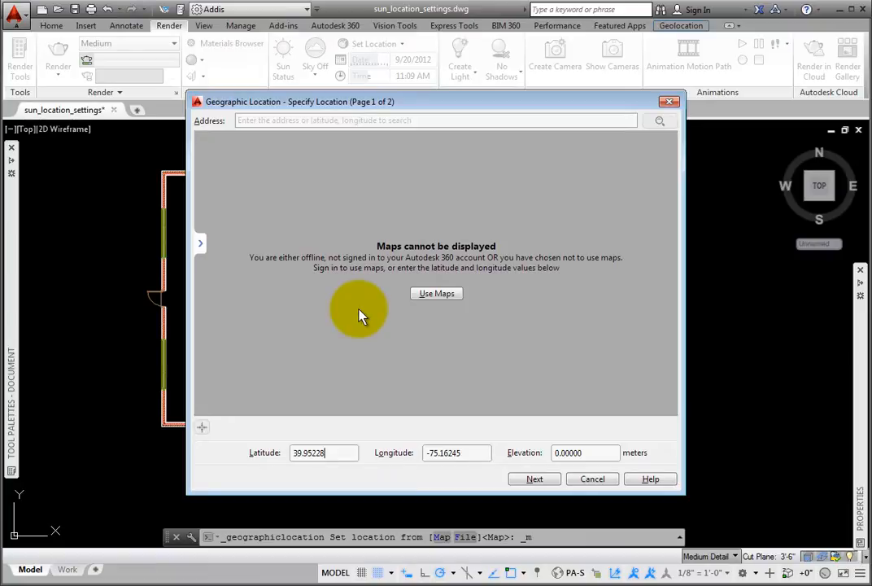
mouse_move(436, 293)
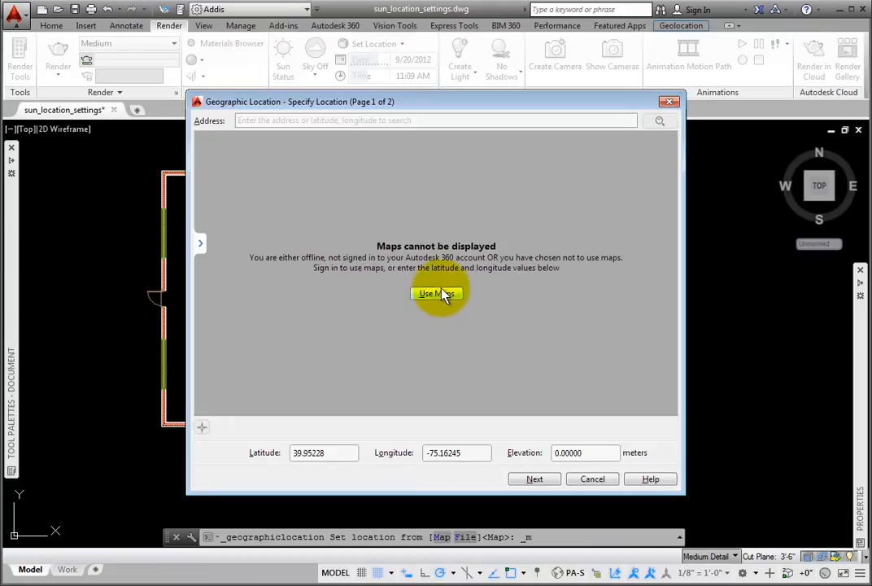
- Enable online maps with the Autodesk account and keep the Aerial map style
left_click(436, 293)
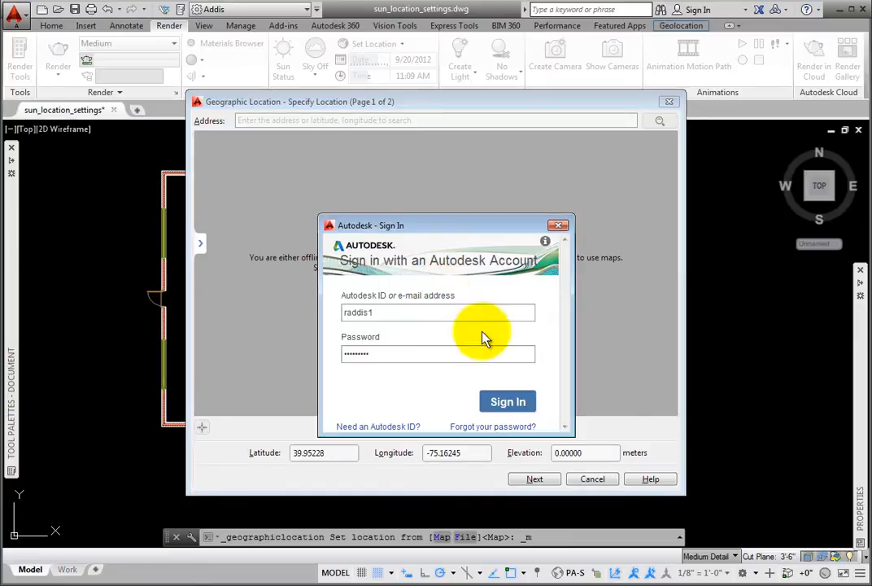
left_click(567, 224)
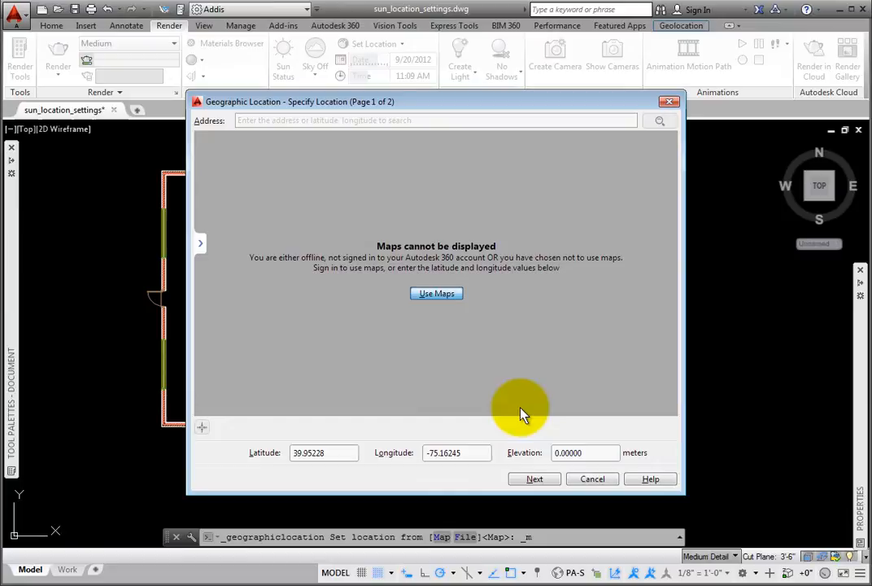
left_click(436, 293)
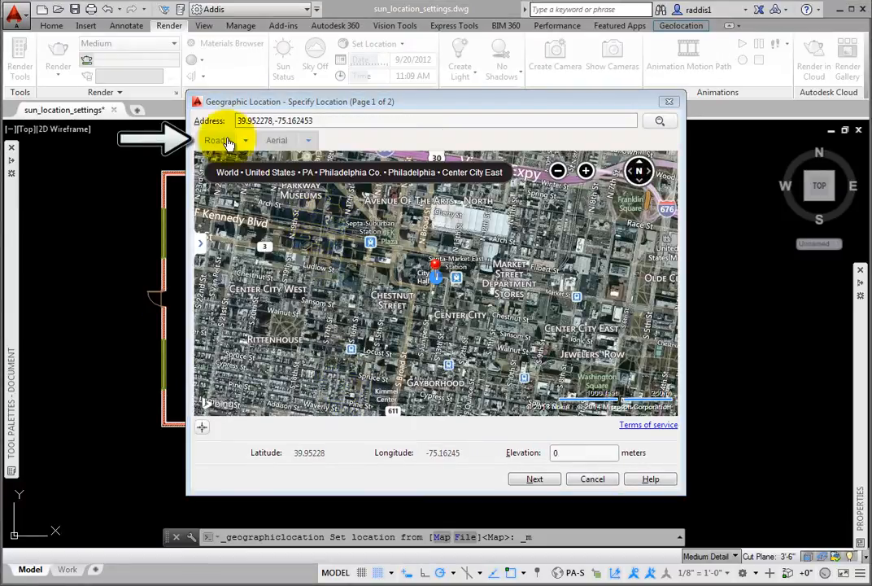
left_click(228, 140)
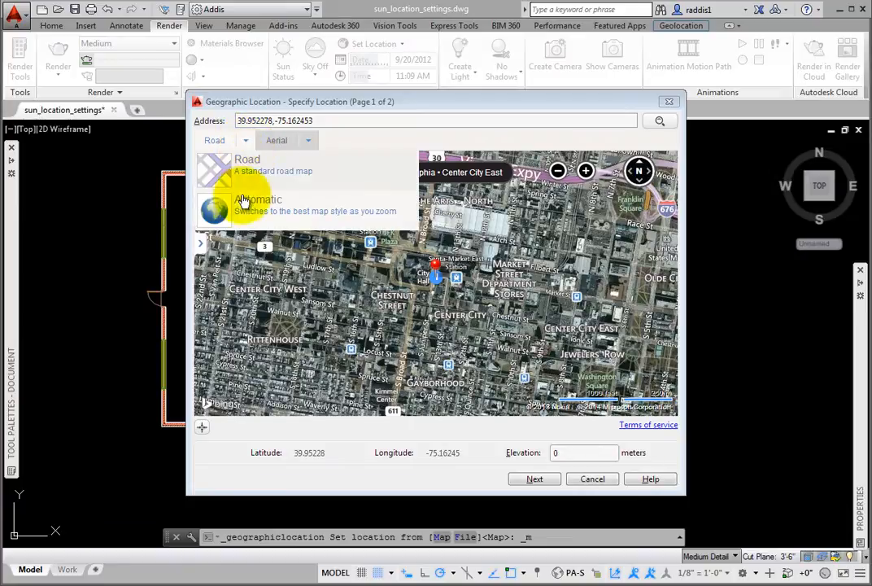
left_click(277, 140)
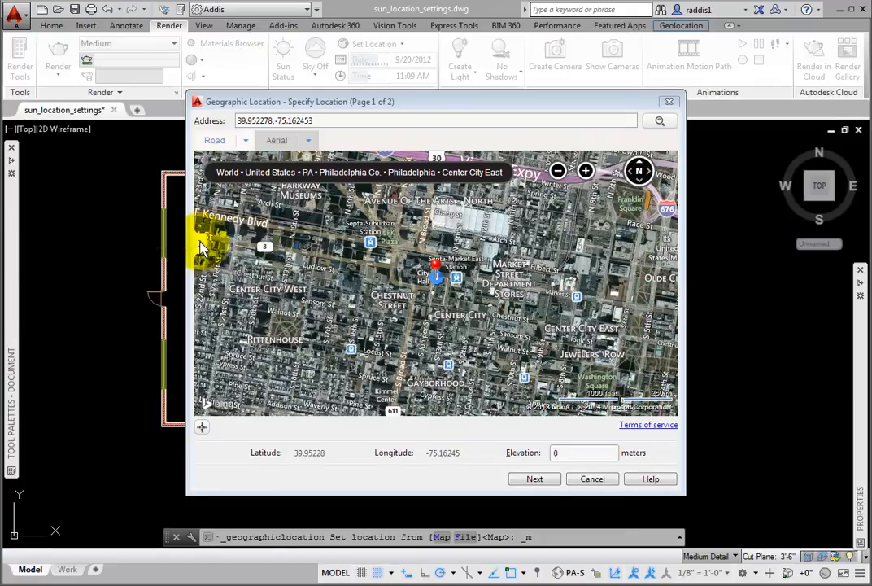
- Search the address 'Phil', pick Philadelphia, PA, and continue to coordinate system selection
left_click(273, 121)
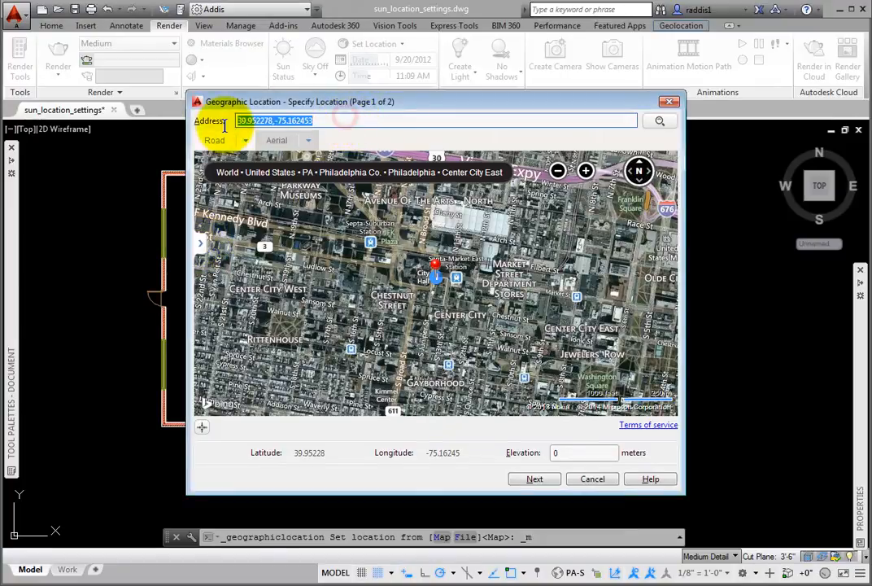
type("Philadelphi")
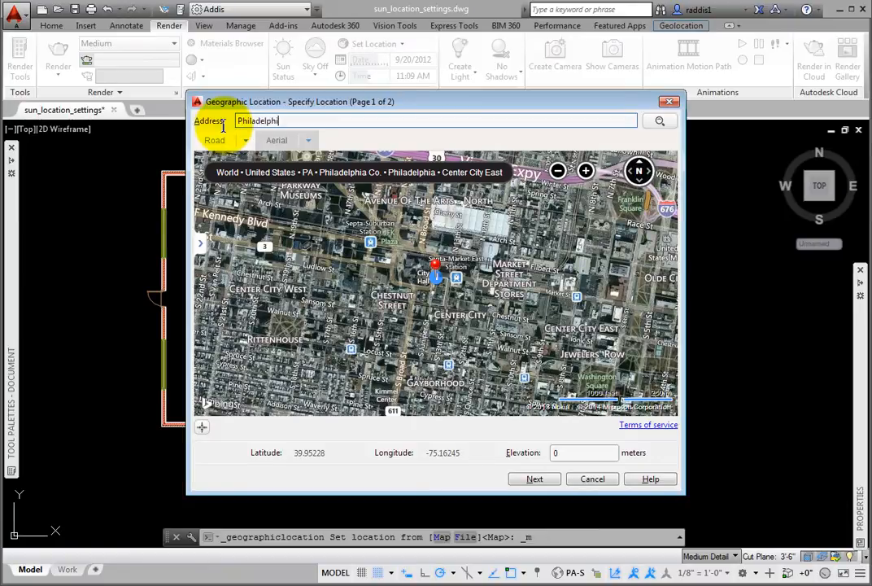
left_click(215, 140)
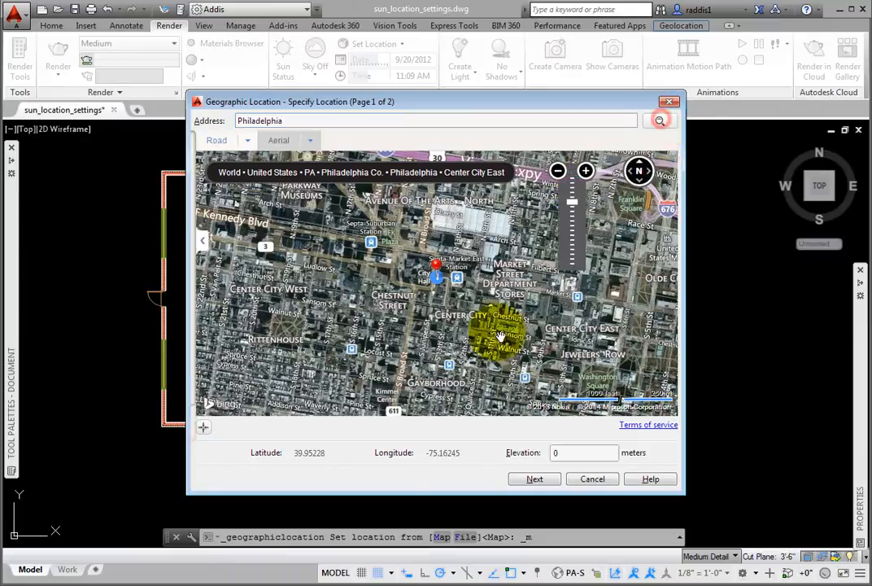
left_click(660, 121)
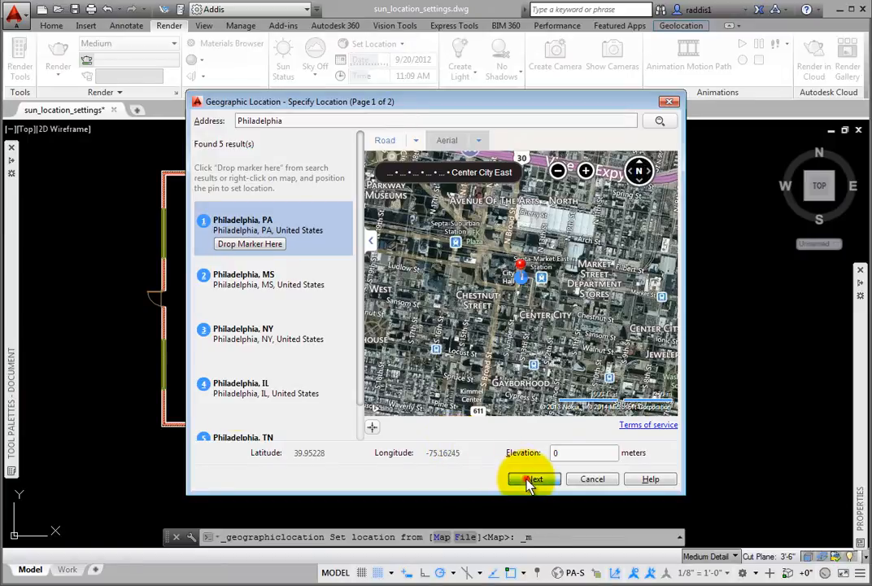
left_click(534, 479)
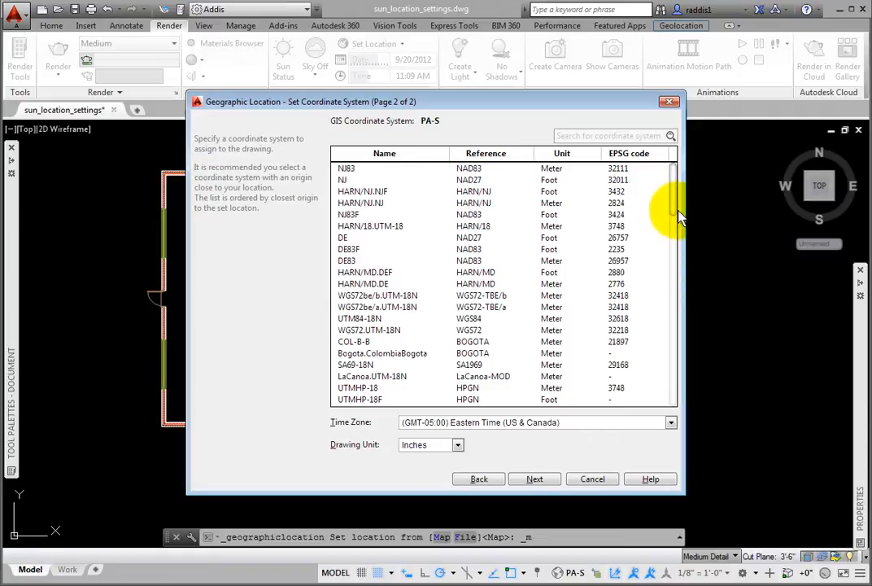
- Choose the PA-S coordinate system and continue to placing the location point
scroll("down", 3)
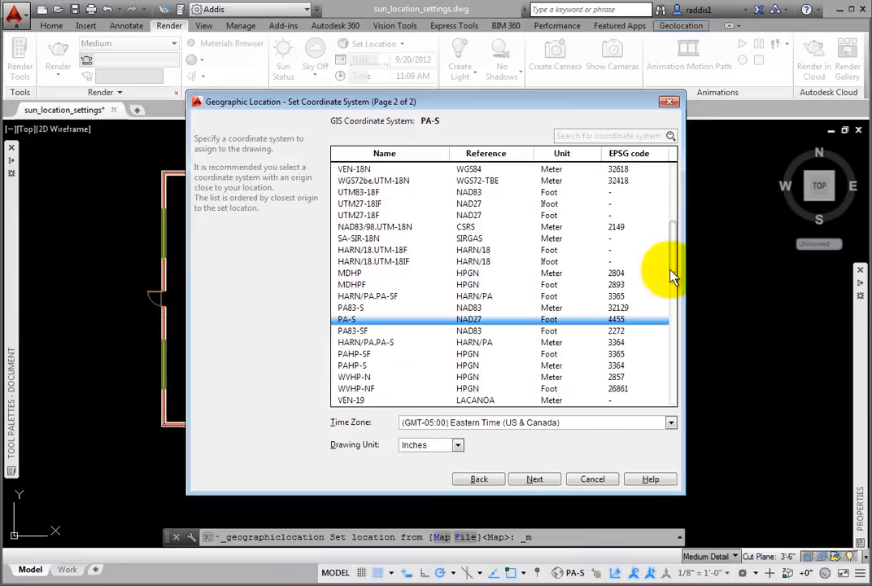
scroll("down", 3)
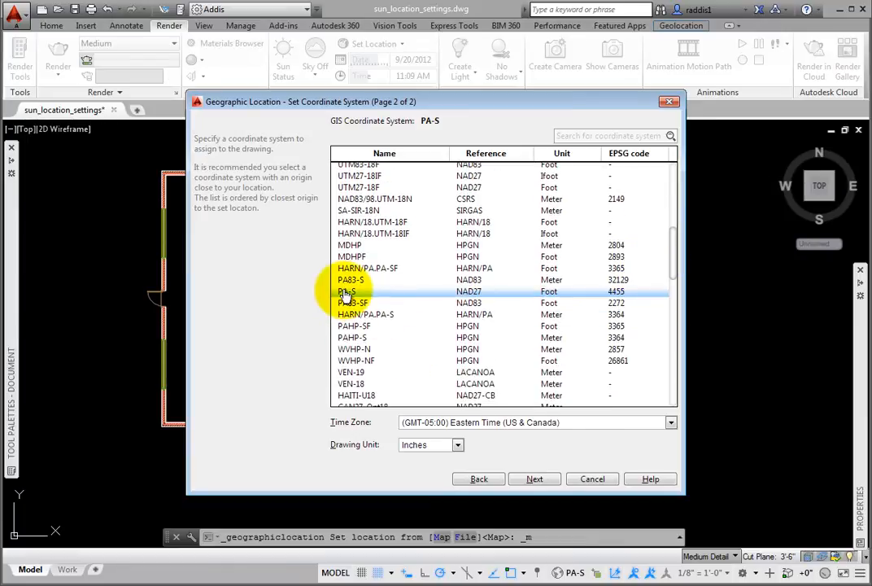
left_click(348, 292)
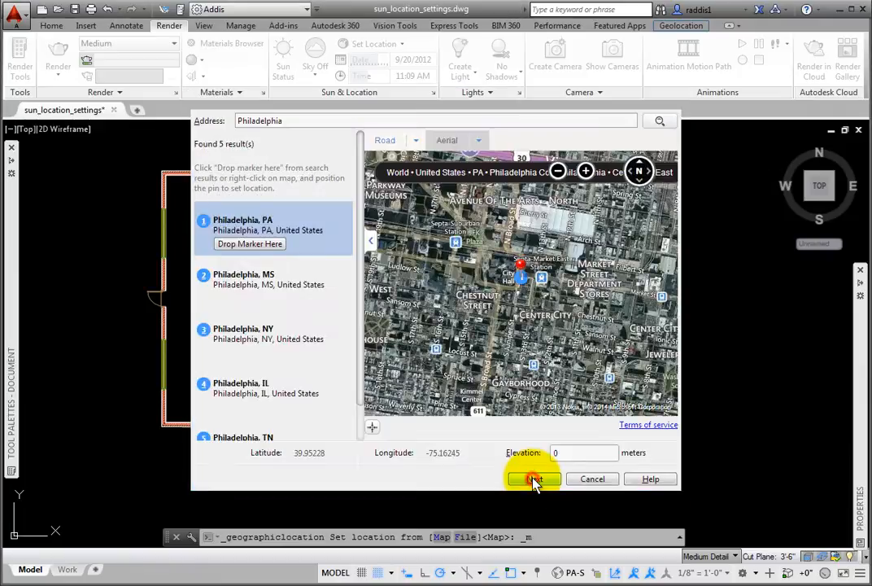
left_click(534, 478)
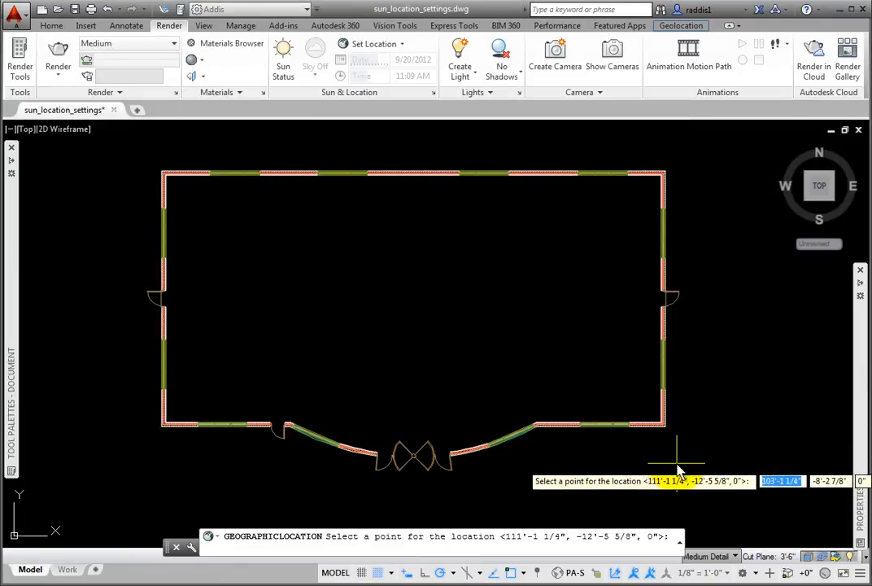
mouse_move(673, 468)
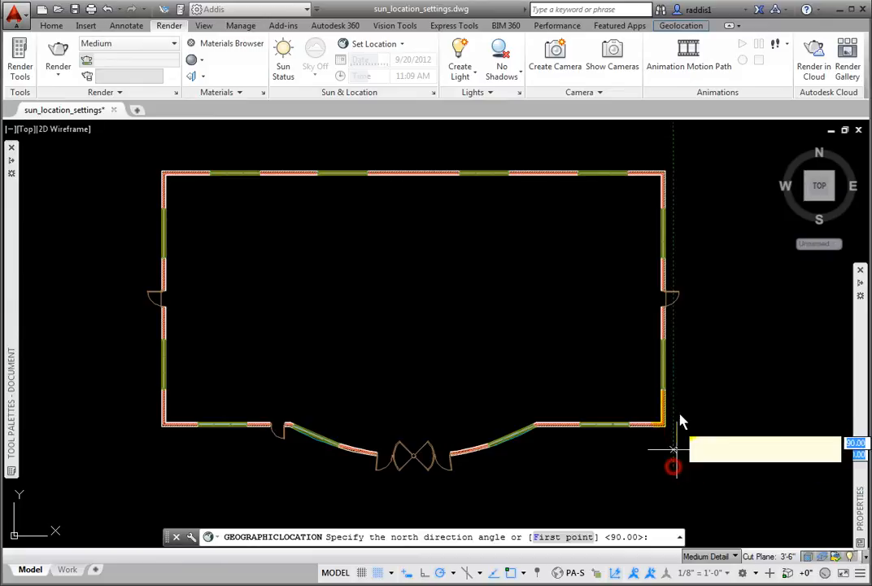
mouse_move(680, 399)
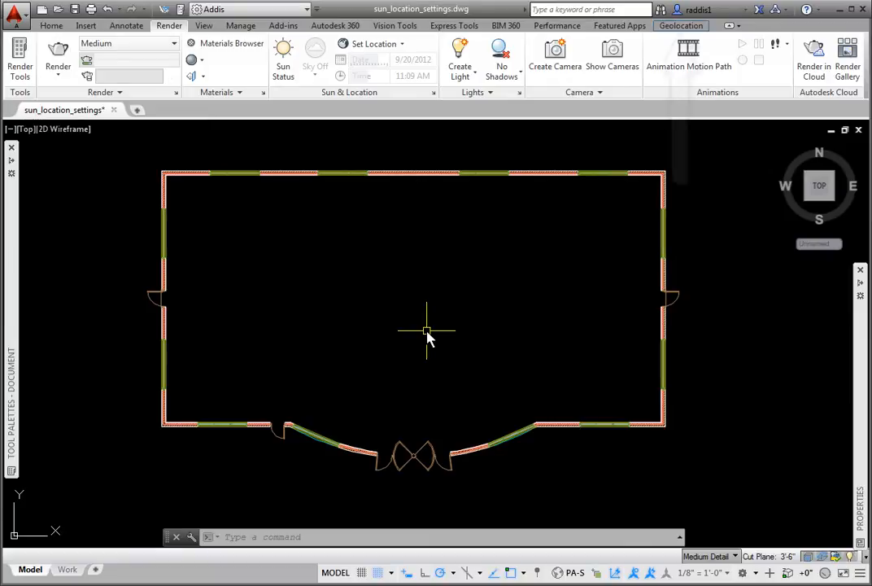
- Show the Geolocation ribbon tools after placing the location point
left_click(680, 27)
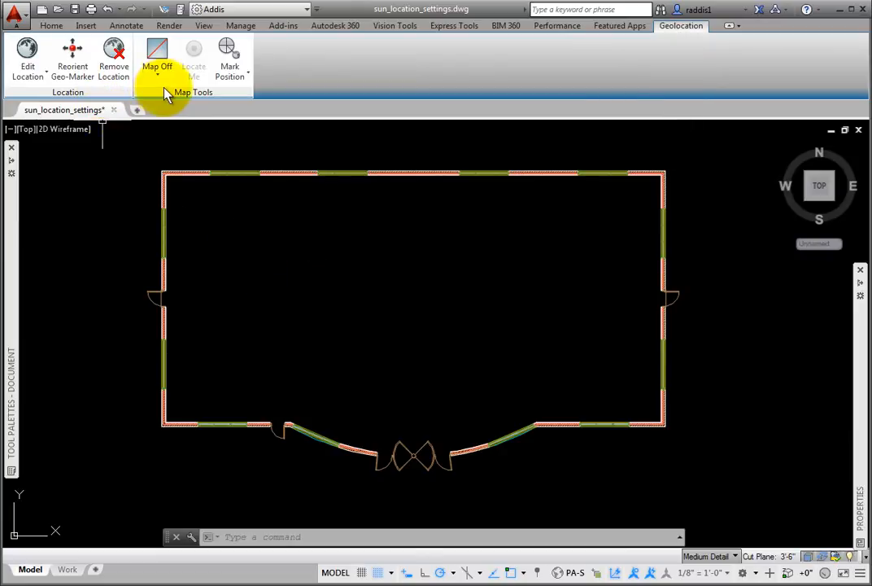
left_click(156, 62)
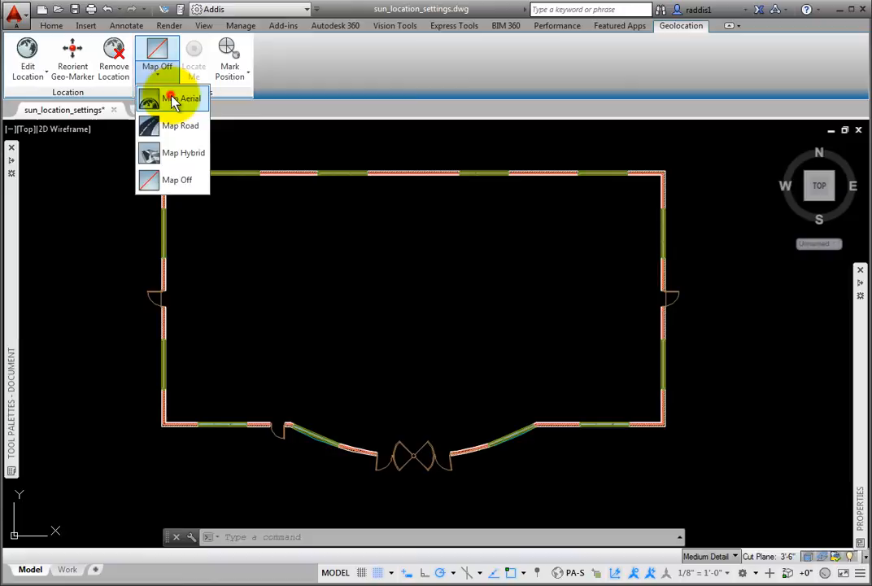
left_click(182, 97)
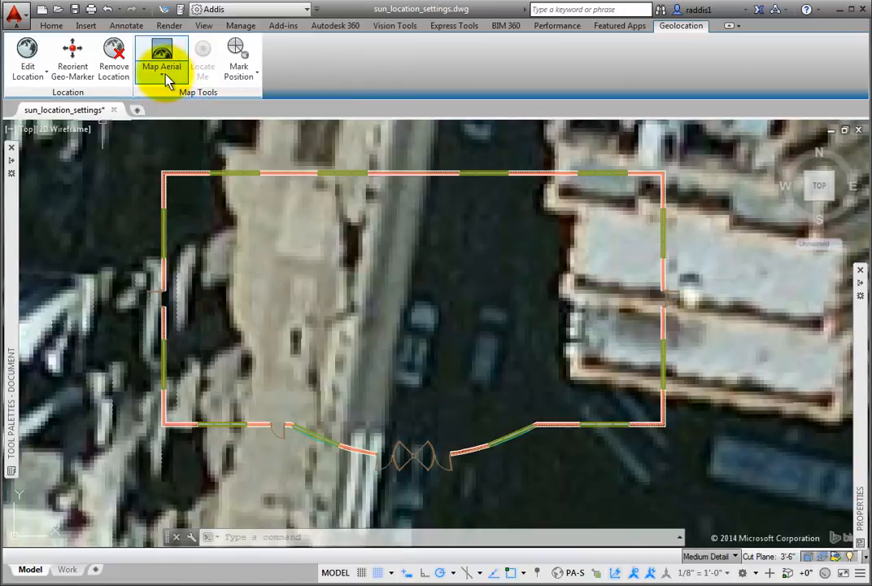
left_click(161, 57)
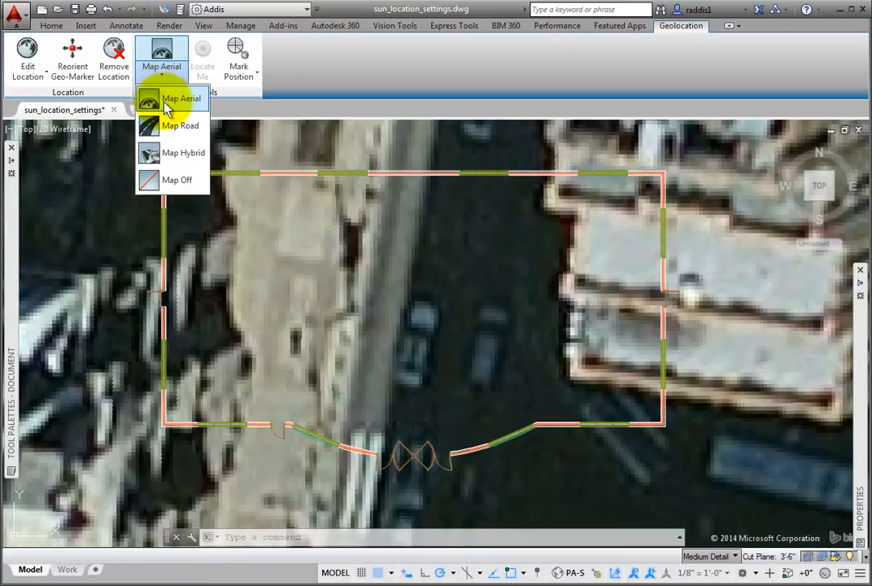
mouse_move(178, 186)
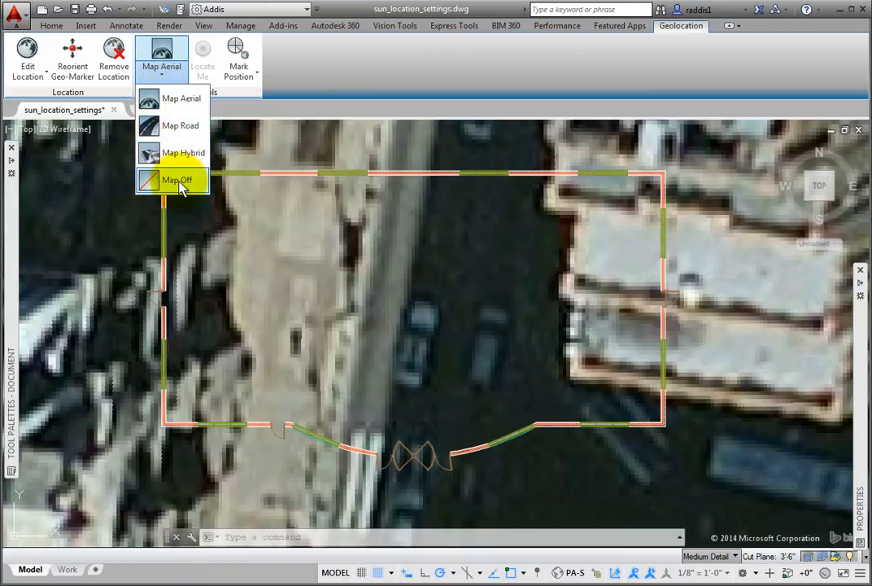
left_click(176, 179)
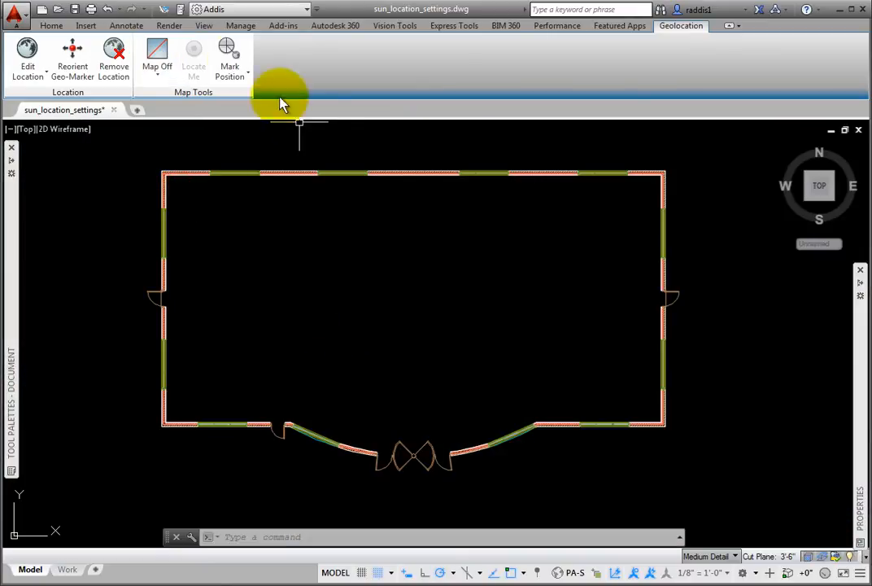
- Start Set Location > From File for a KML import, then cancel it
left_click(169, 26)
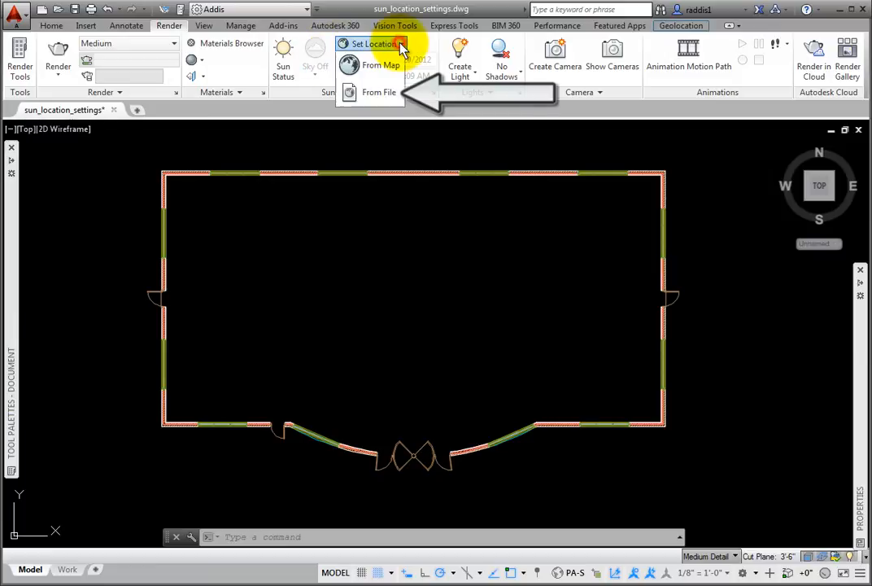
left_click(378, 91)
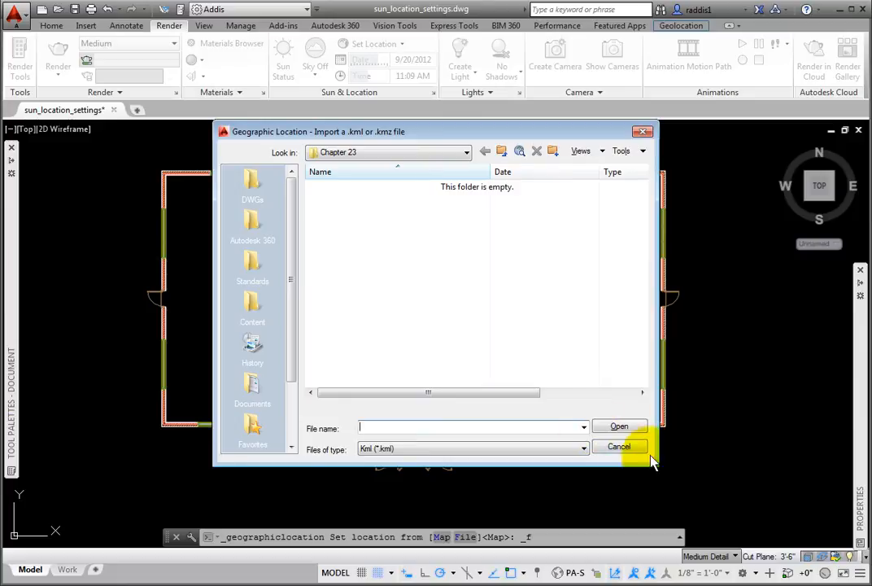
left_click(619, 446)
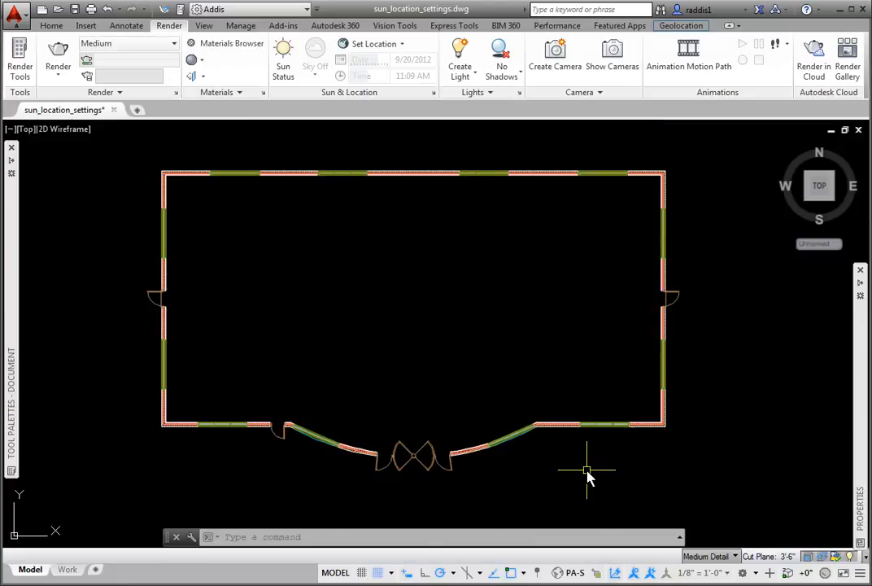
mouse_move(378, 275)
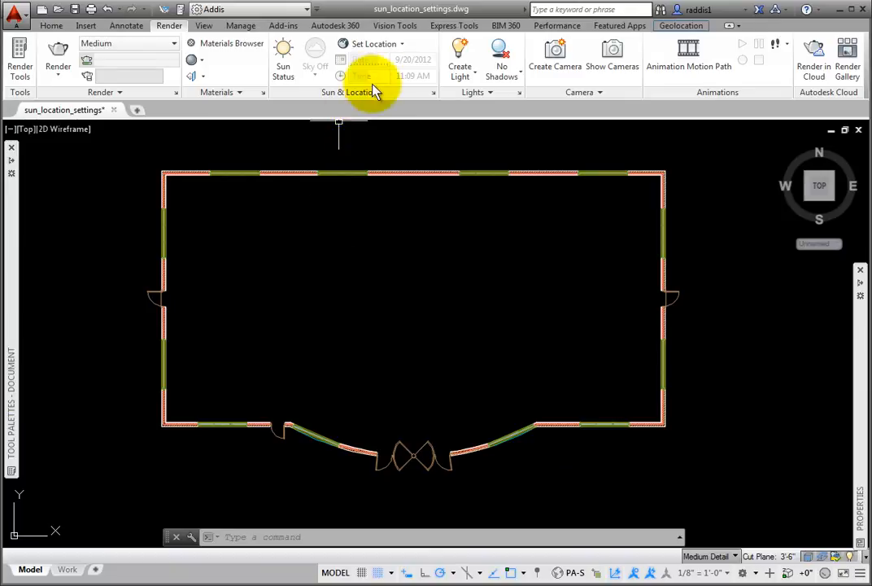
mouse_move(374, 78)
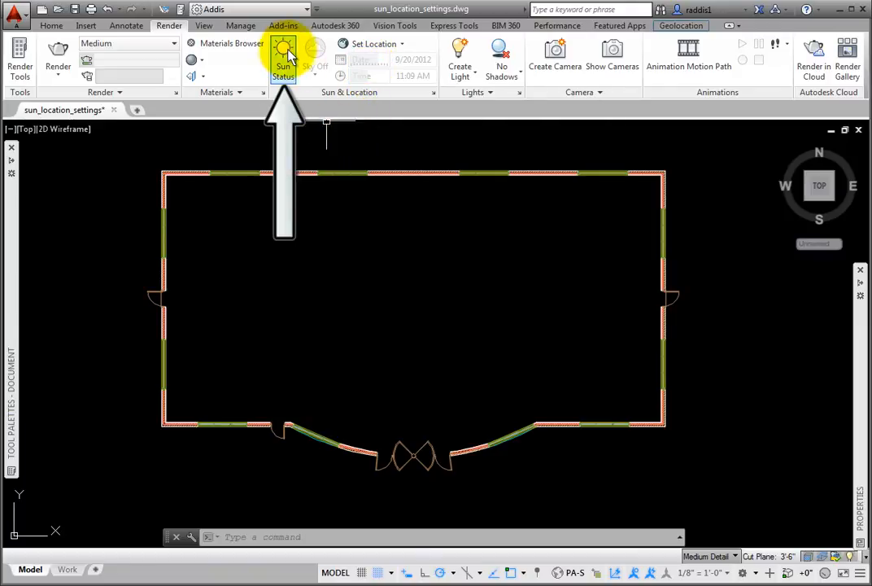
- Turn Sun Status on and turn off the default lighting
left_click(283, 62)
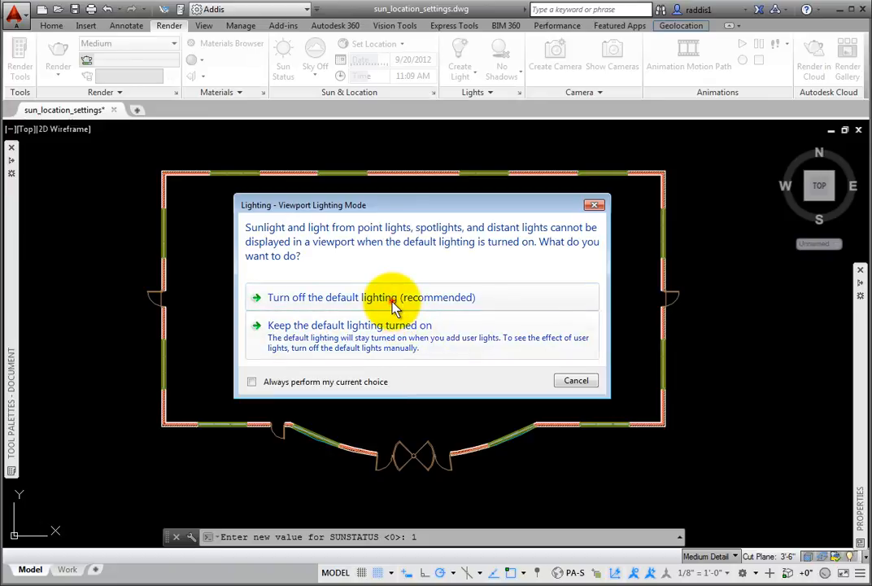
left_click(371, 296)
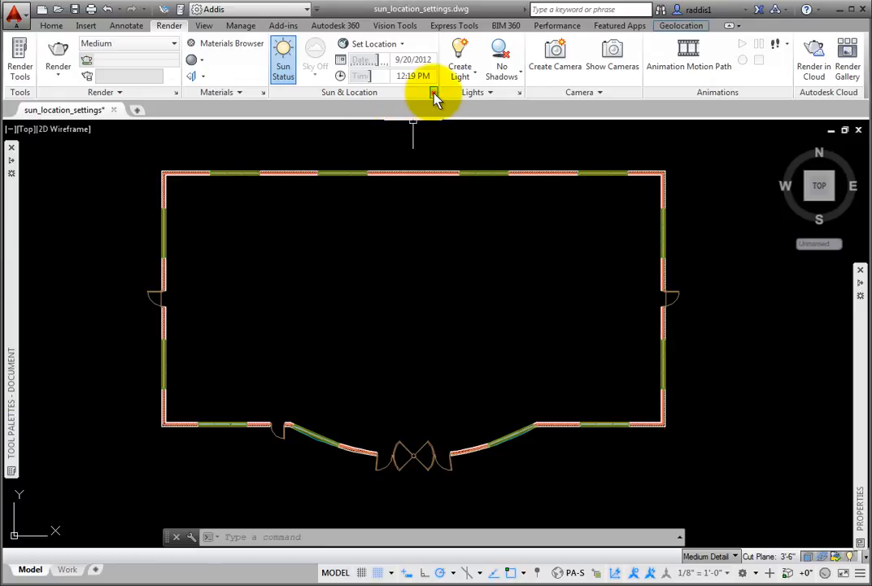
- Open the Sun Properties palette from the Sun & Location panel launcher
left_click(434, 91)
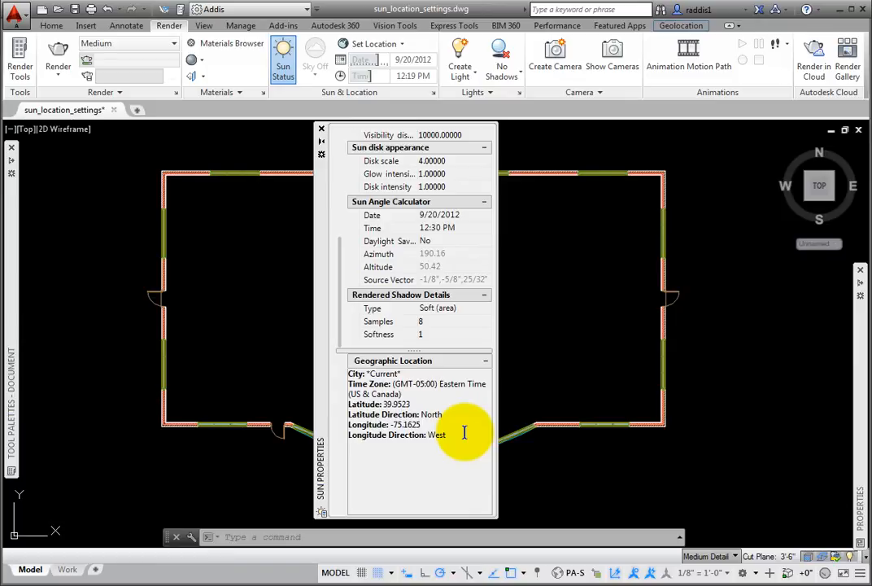
mouse_move(552, 488)
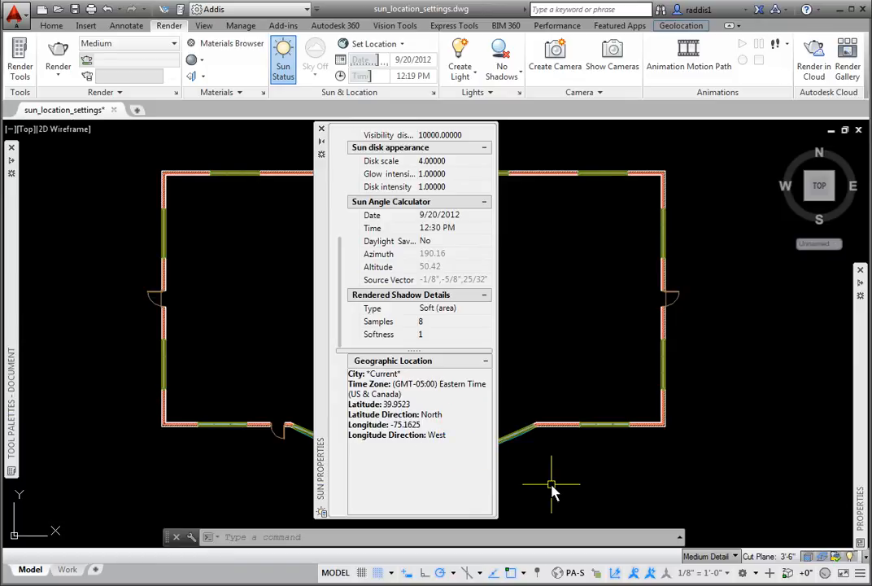